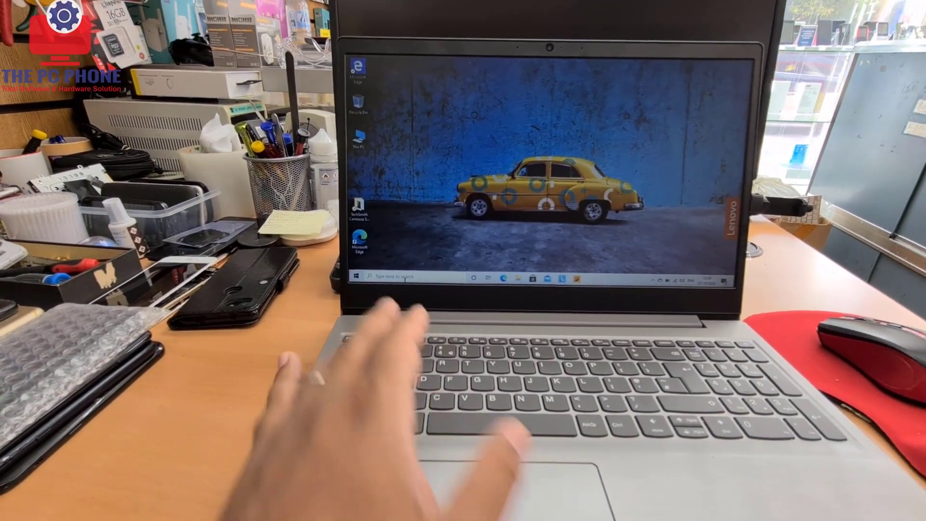
# Open Windows Settings from the Start menu gear icon
pyautogui.click(378, 277)
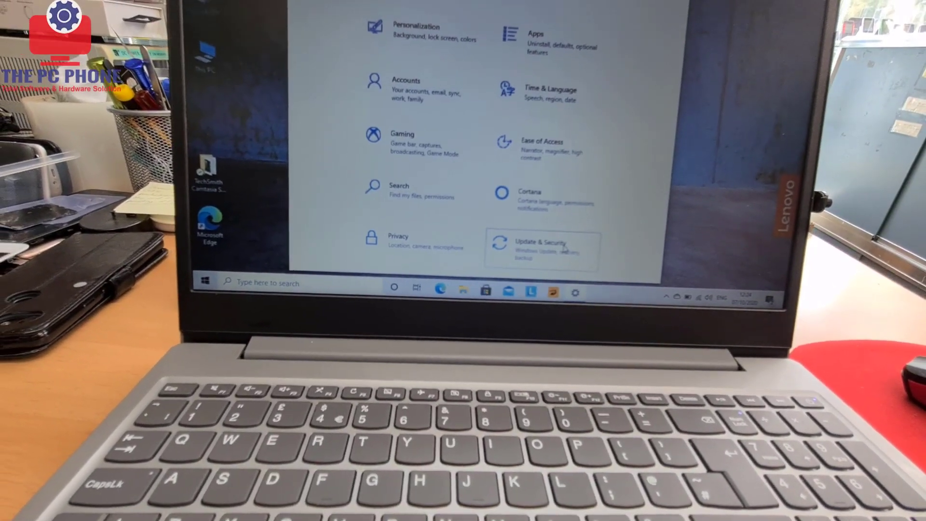
# Go to Update & Security to reach the Activation page showing Windows 10 Home in S mode
pyautogui.click(538, 242)
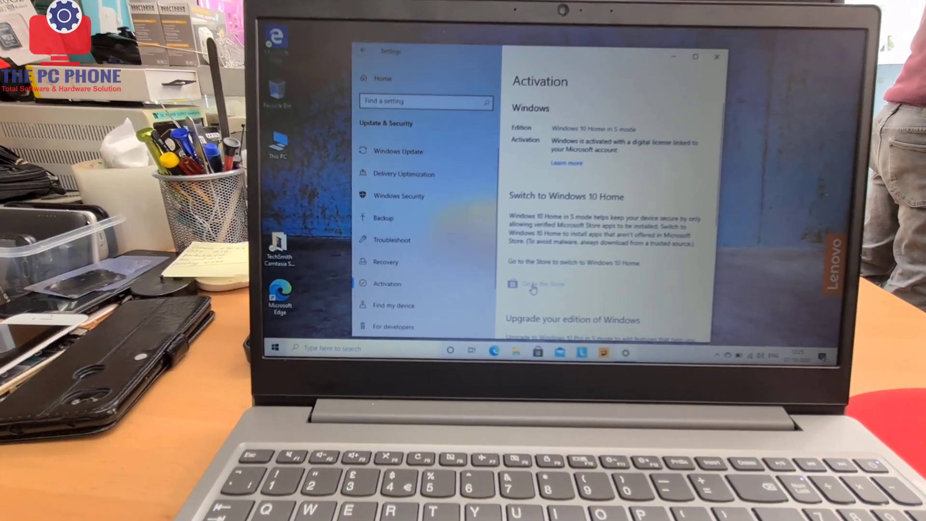
# Get the Switch out of S mode offer in Microsoft Store
pyautogui.click(540, 284)
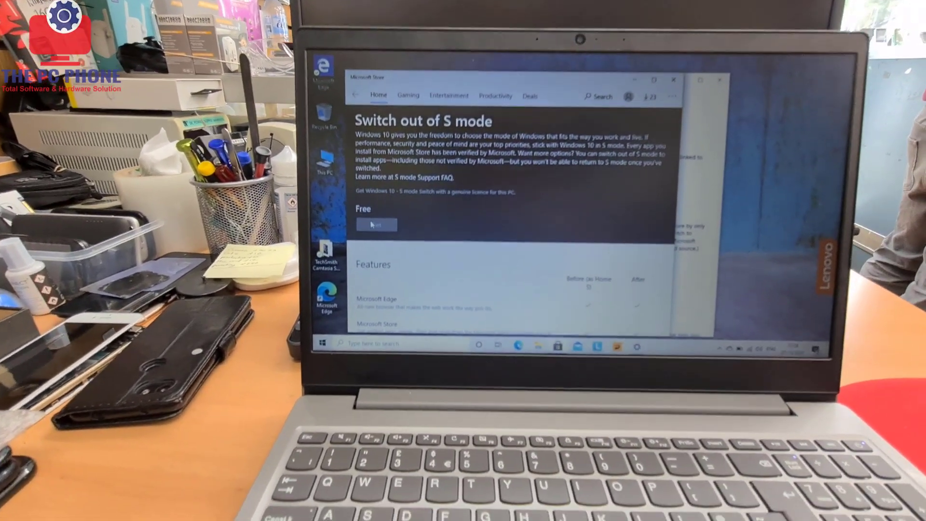
pyautogui.scroll(-3)
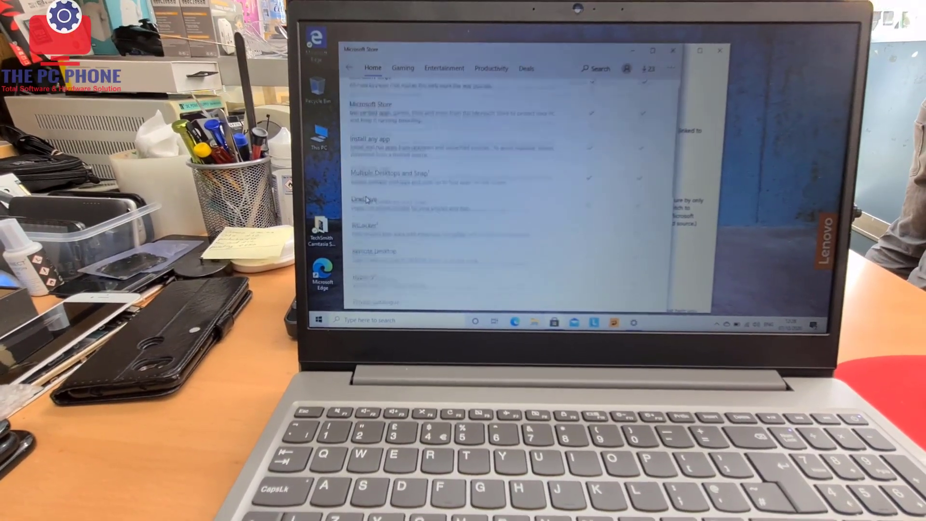
pyautogui.scroll(-3)
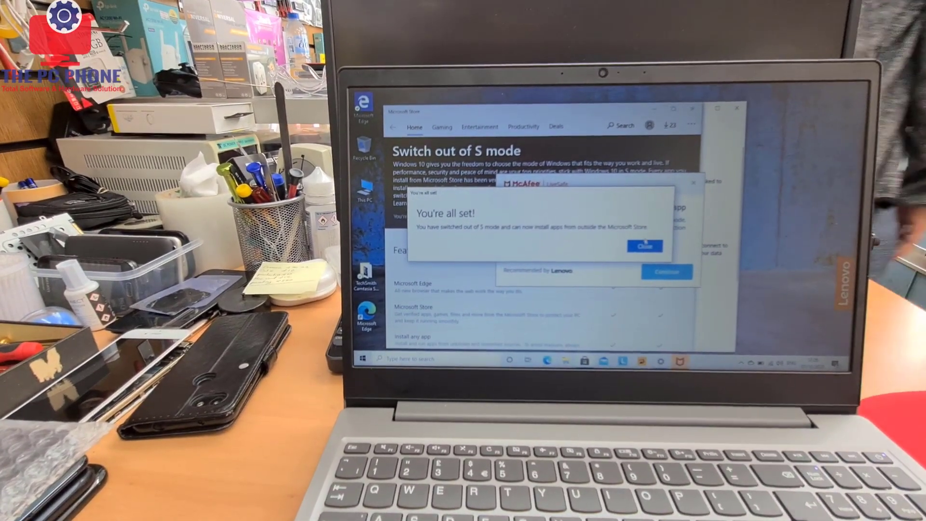
# Close the 'You're all set!' confirmation and dismiss the McAfee antivirus offer
pyautogui.click(644, 246)
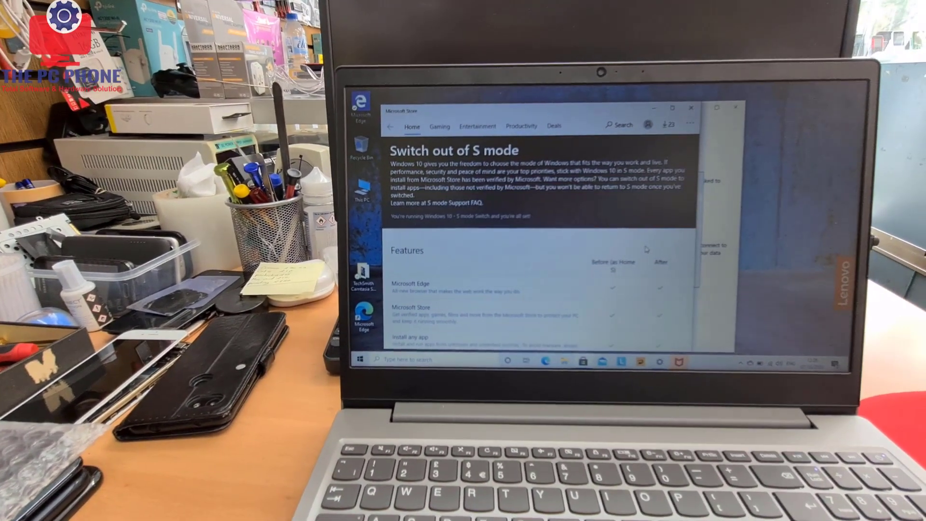
pyautogui.scroll(-3)
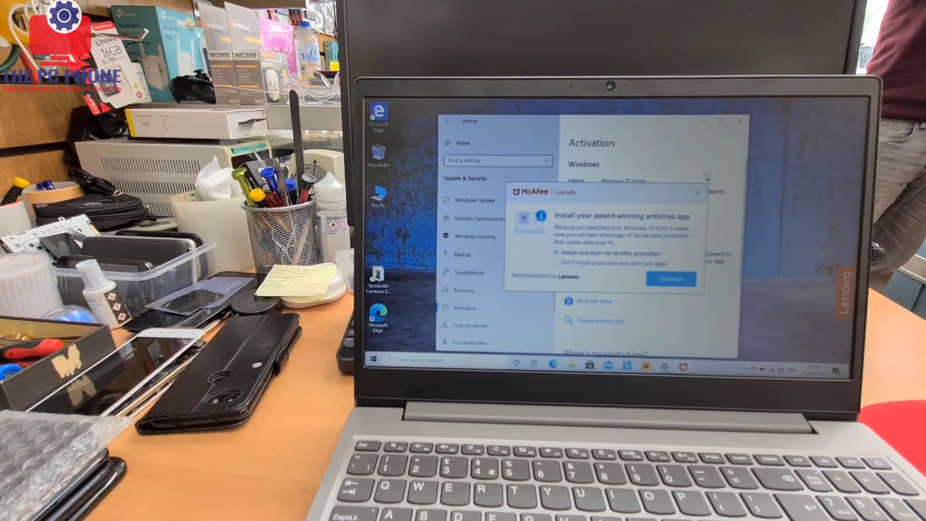
pyautogui.click(698, 193)
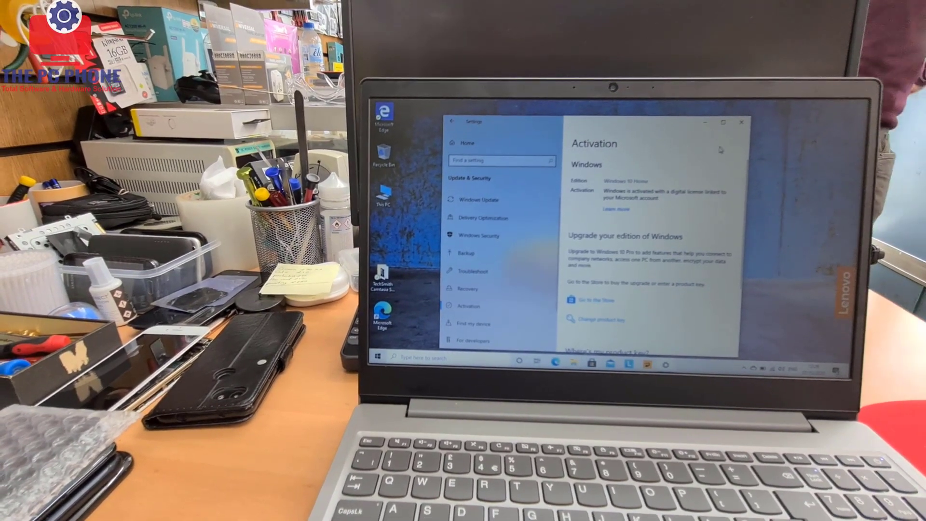
# Restart the laptop, then right-click This PC on the desktop
pyautogui.click(741, 121)
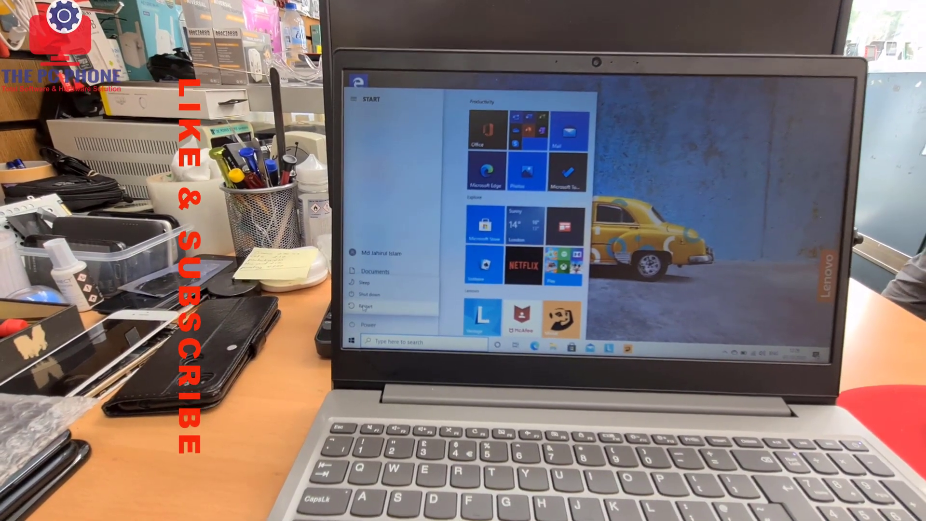
pyautogui.click(364, 305)
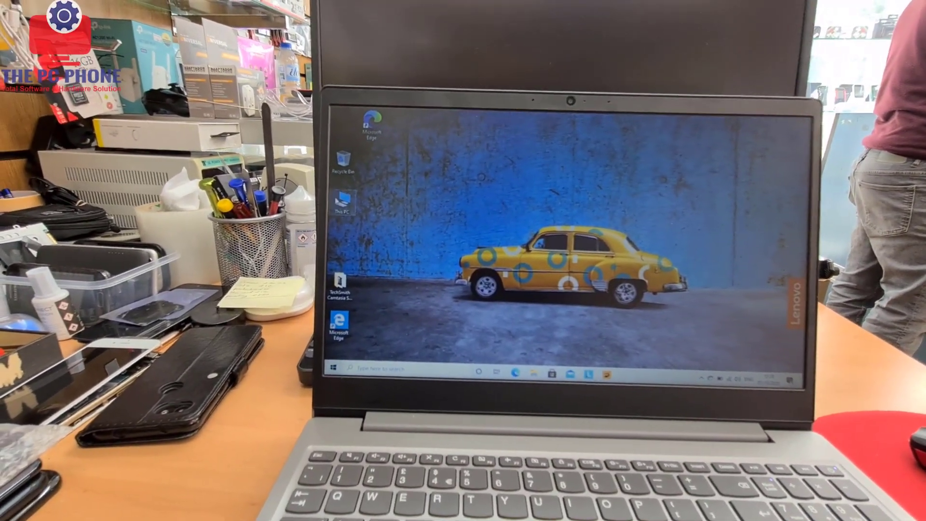
pyautogui.rightClick(341, 201)
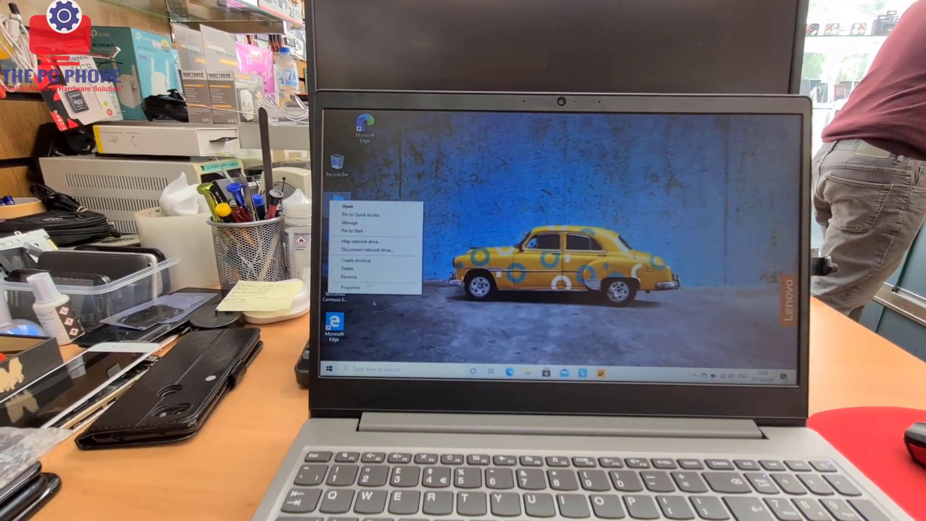